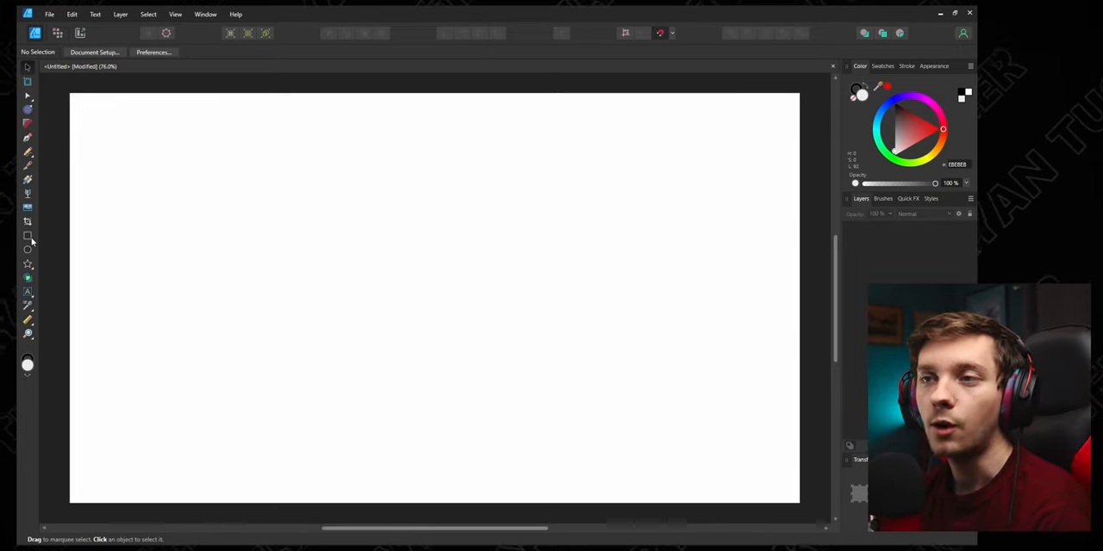
{"action": "mouse_move", "coordinate": [28, 237]}
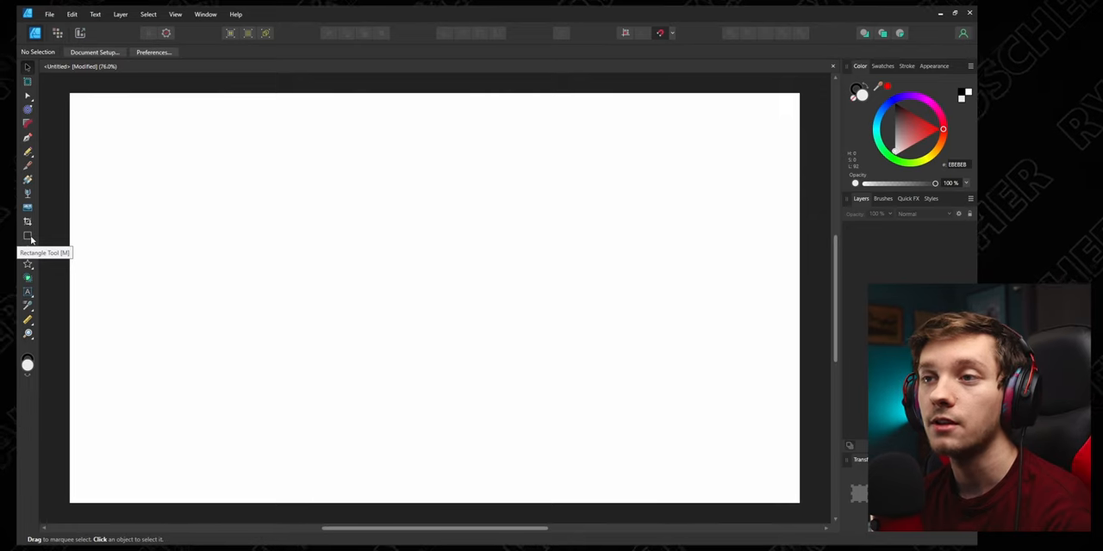
Draw a small rectangle near the top-left corner of the canvas
{"action": "left_click", "coordinate": [28, 237]}
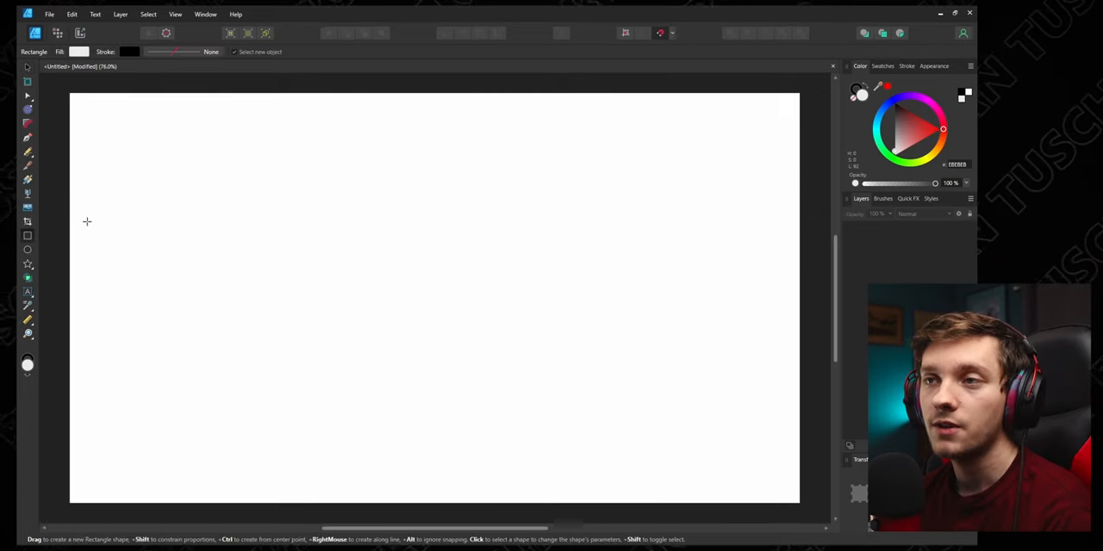
{"action": "left_click_drag", "start_coordinate": [87, 114], "coordinate": [134, 164]}
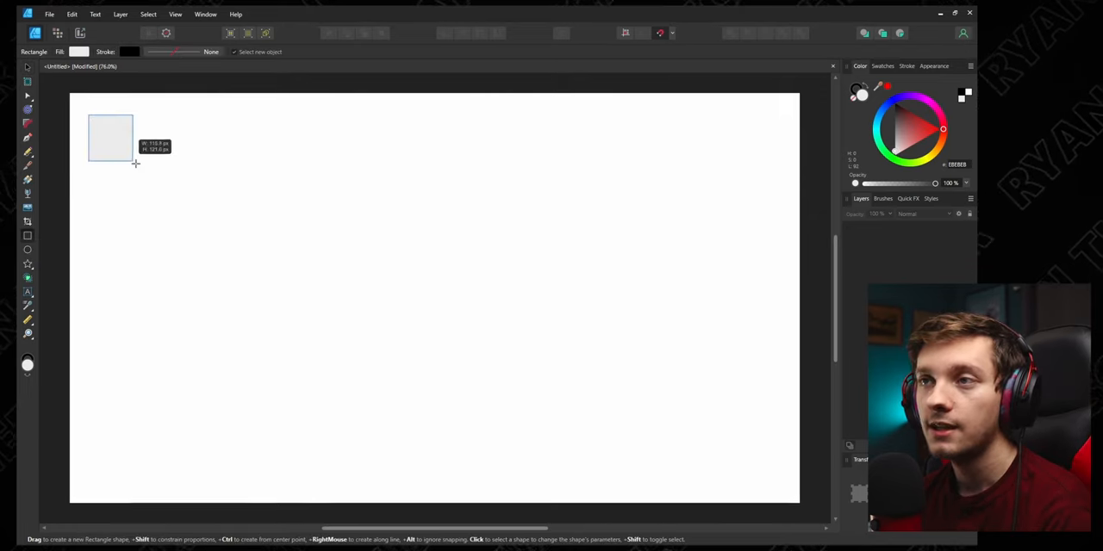
{"action": "left_click_drag", "start_coordinate": [135, 164], "coordinate": [152, 172]}
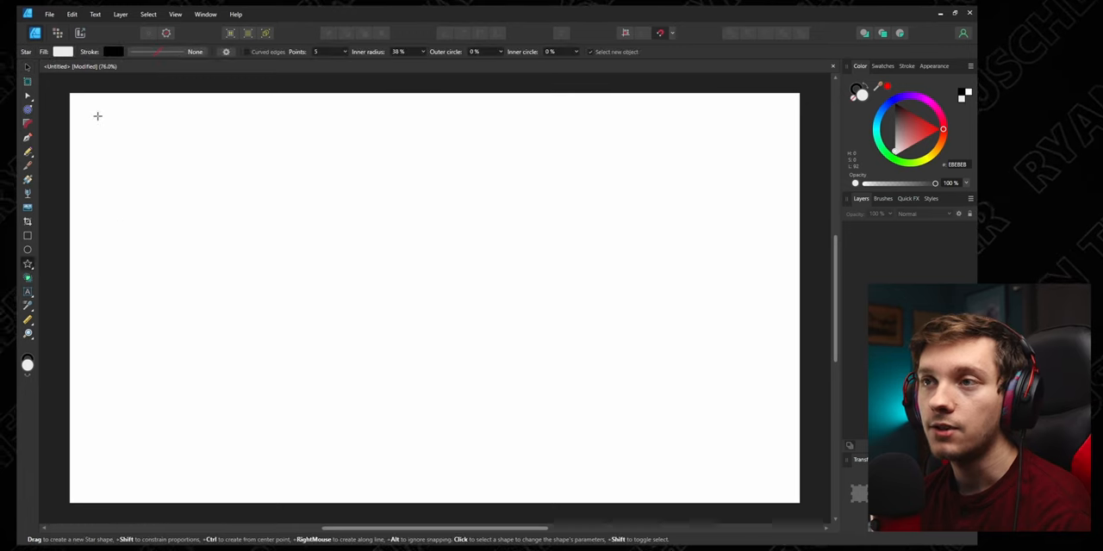
Draw a five-pointed star near the top-left corner of the canvas
{"action": "left_click_drag", "start_coordinate": [97, 114], "coordinate": [172, 181]}
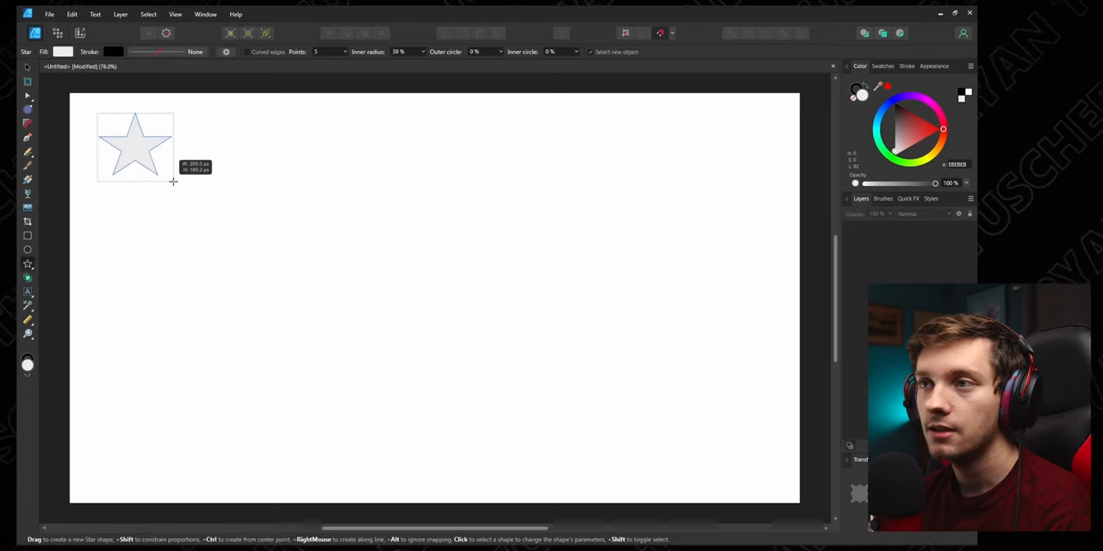